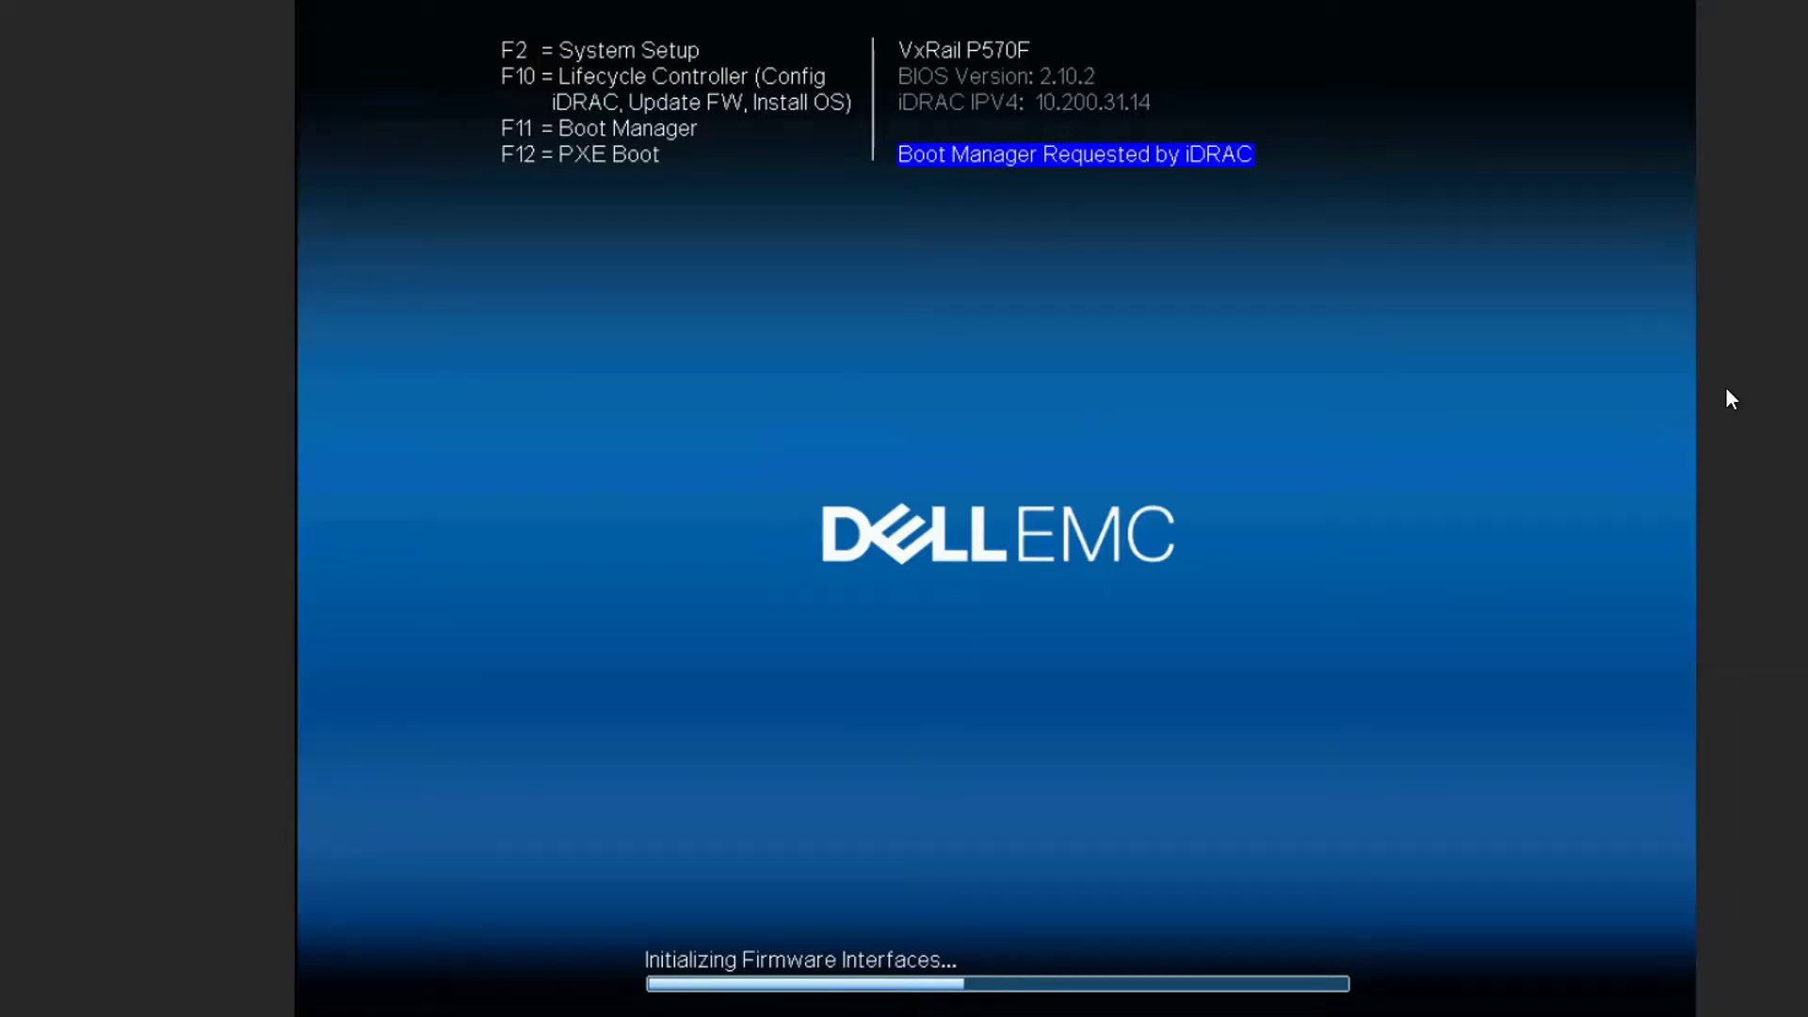
- Boot the node once from the Internal SD: RASRTOOL entry in the One-shot UEFI Boot Menu
{"action": "key", "text": "F11"}
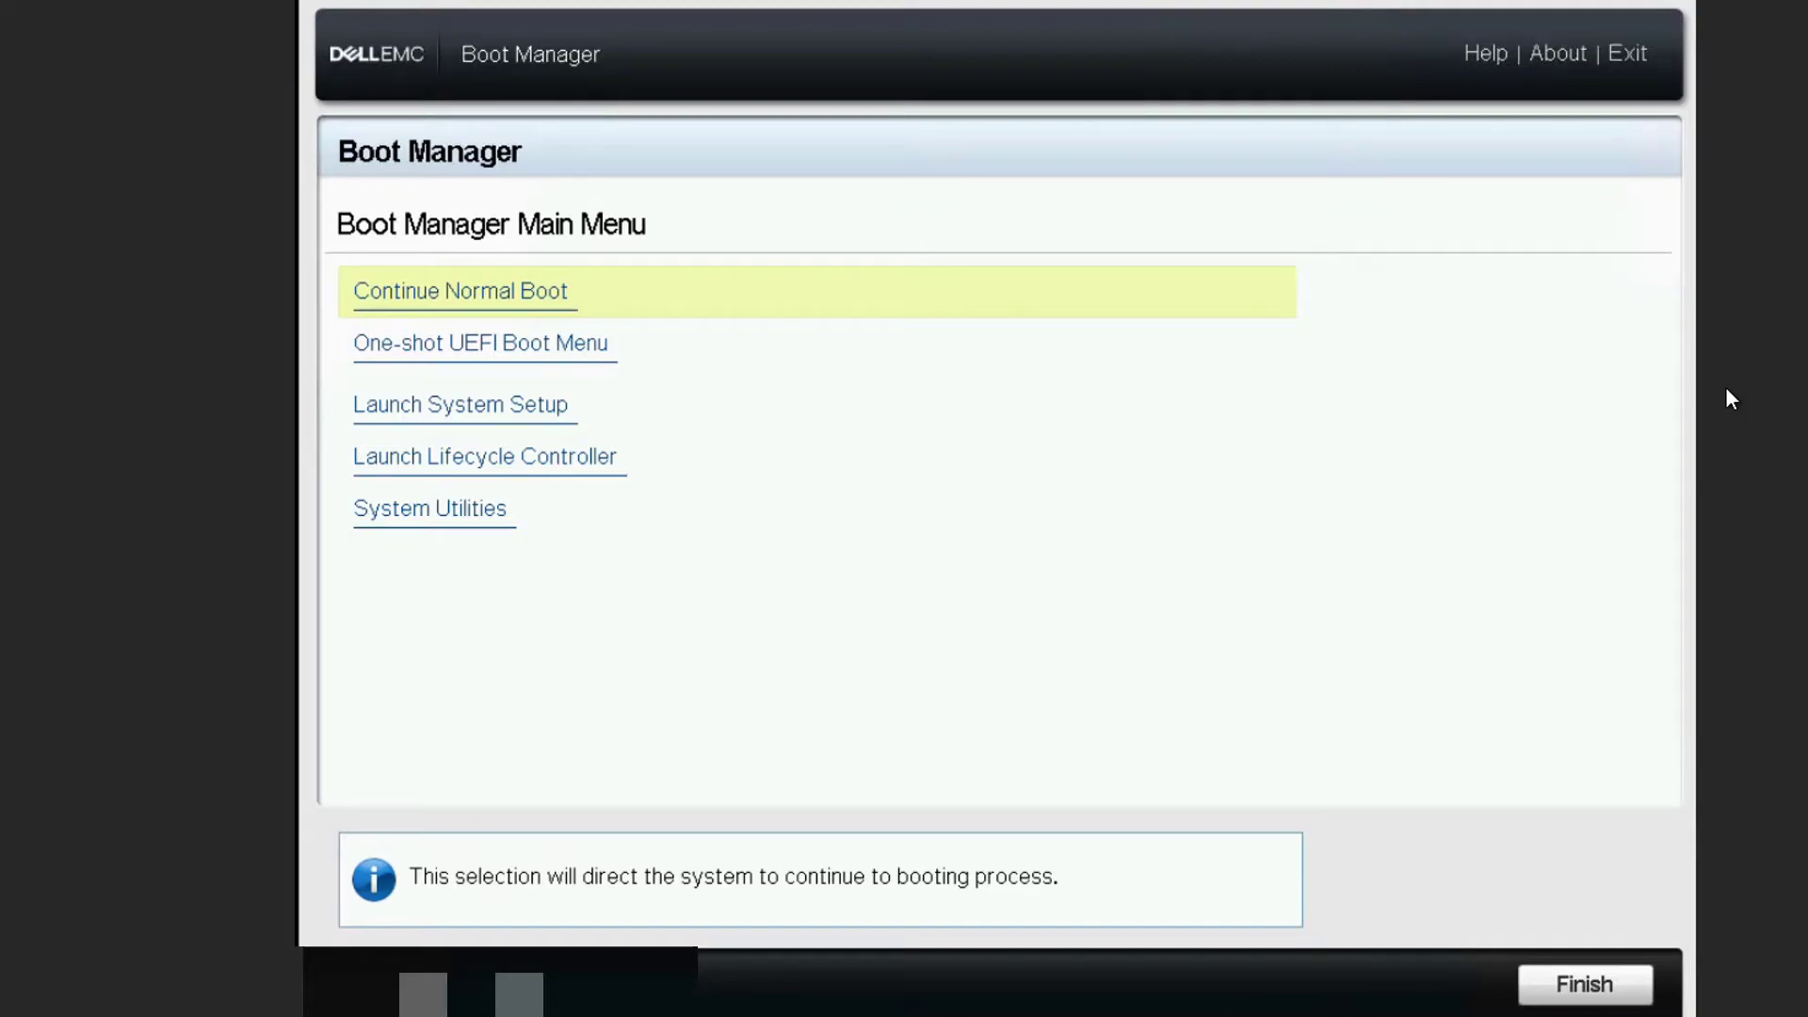
{"action": "left_click", "coordinate": [481, 343]}
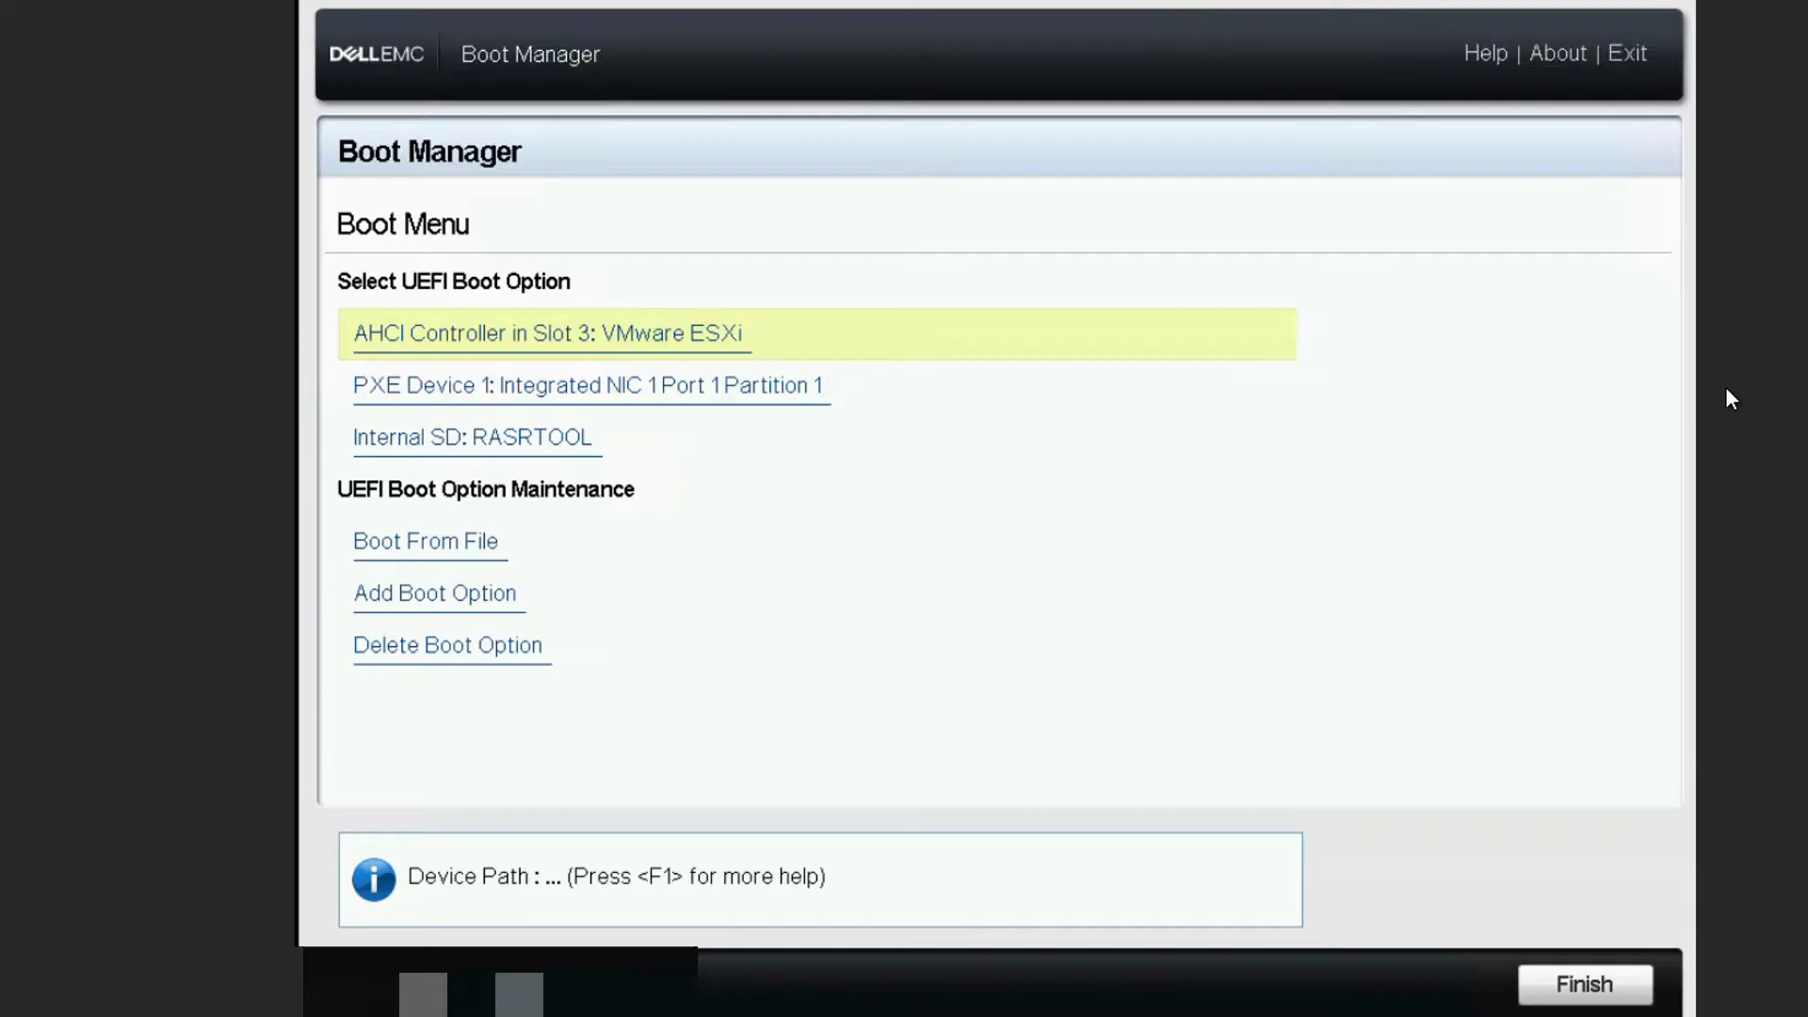
{"action": "key", "text": "Down"}
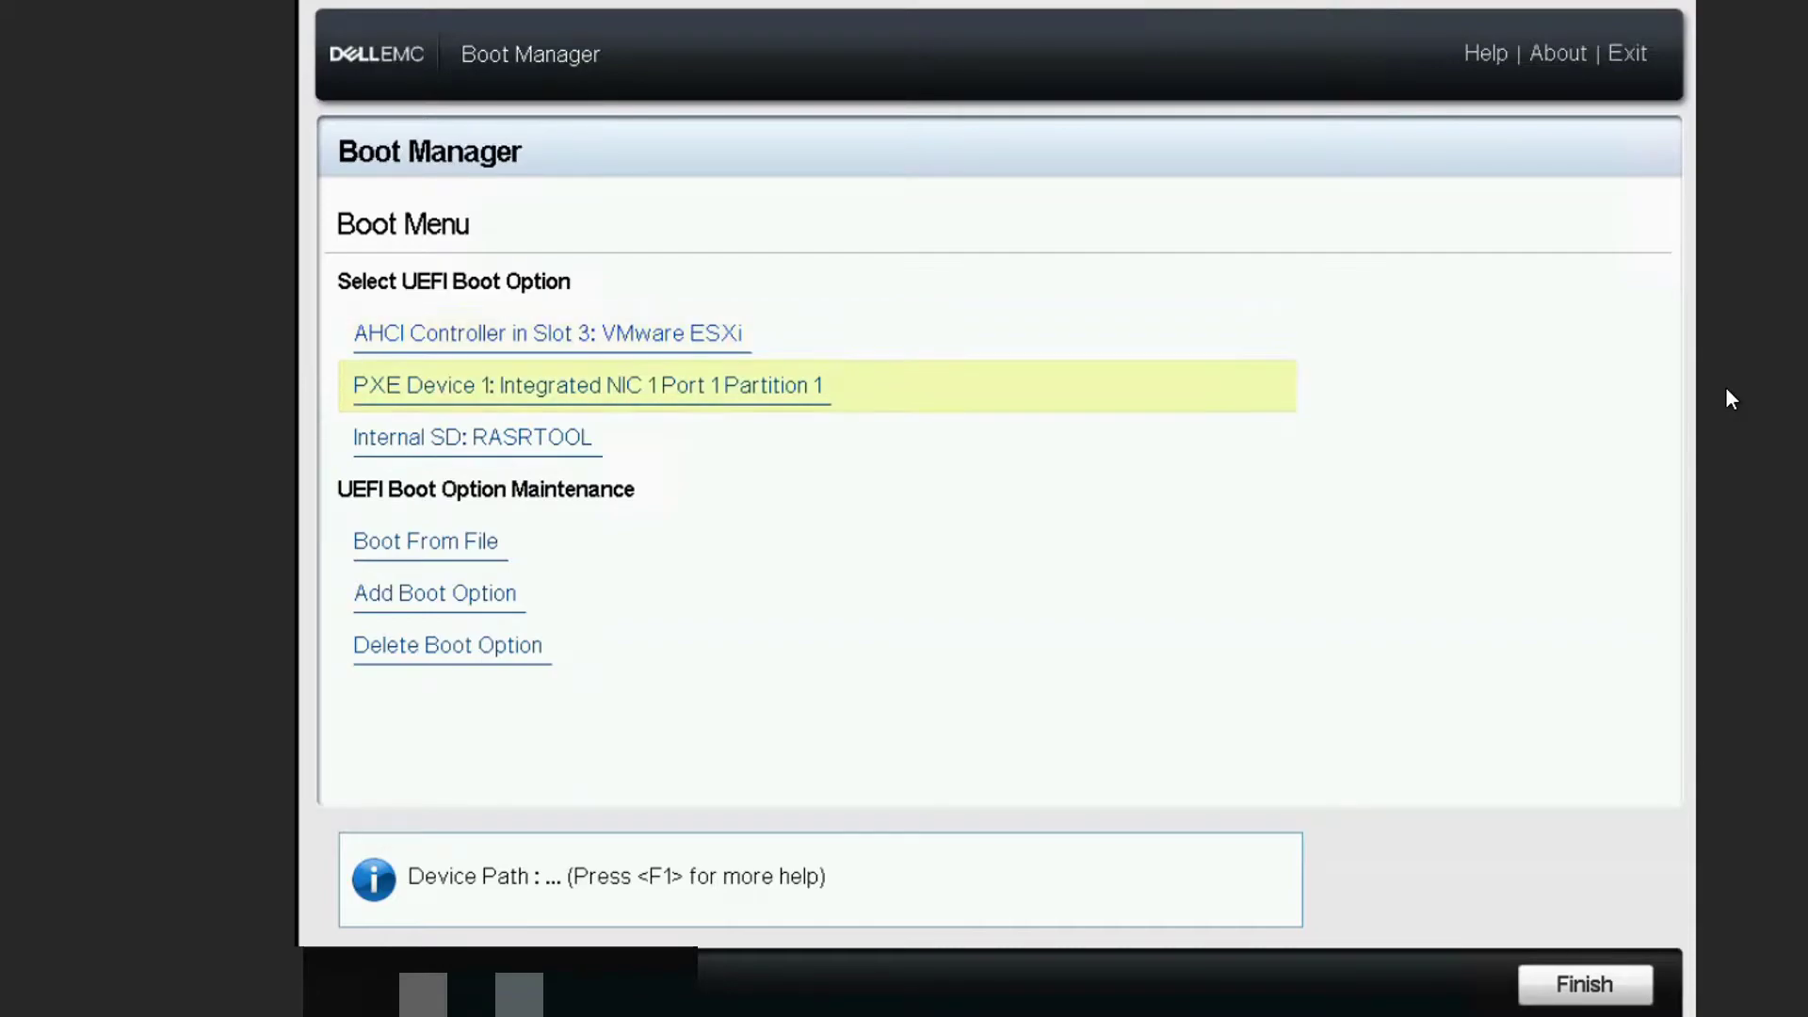
{"action": "key", "text": "Down"}
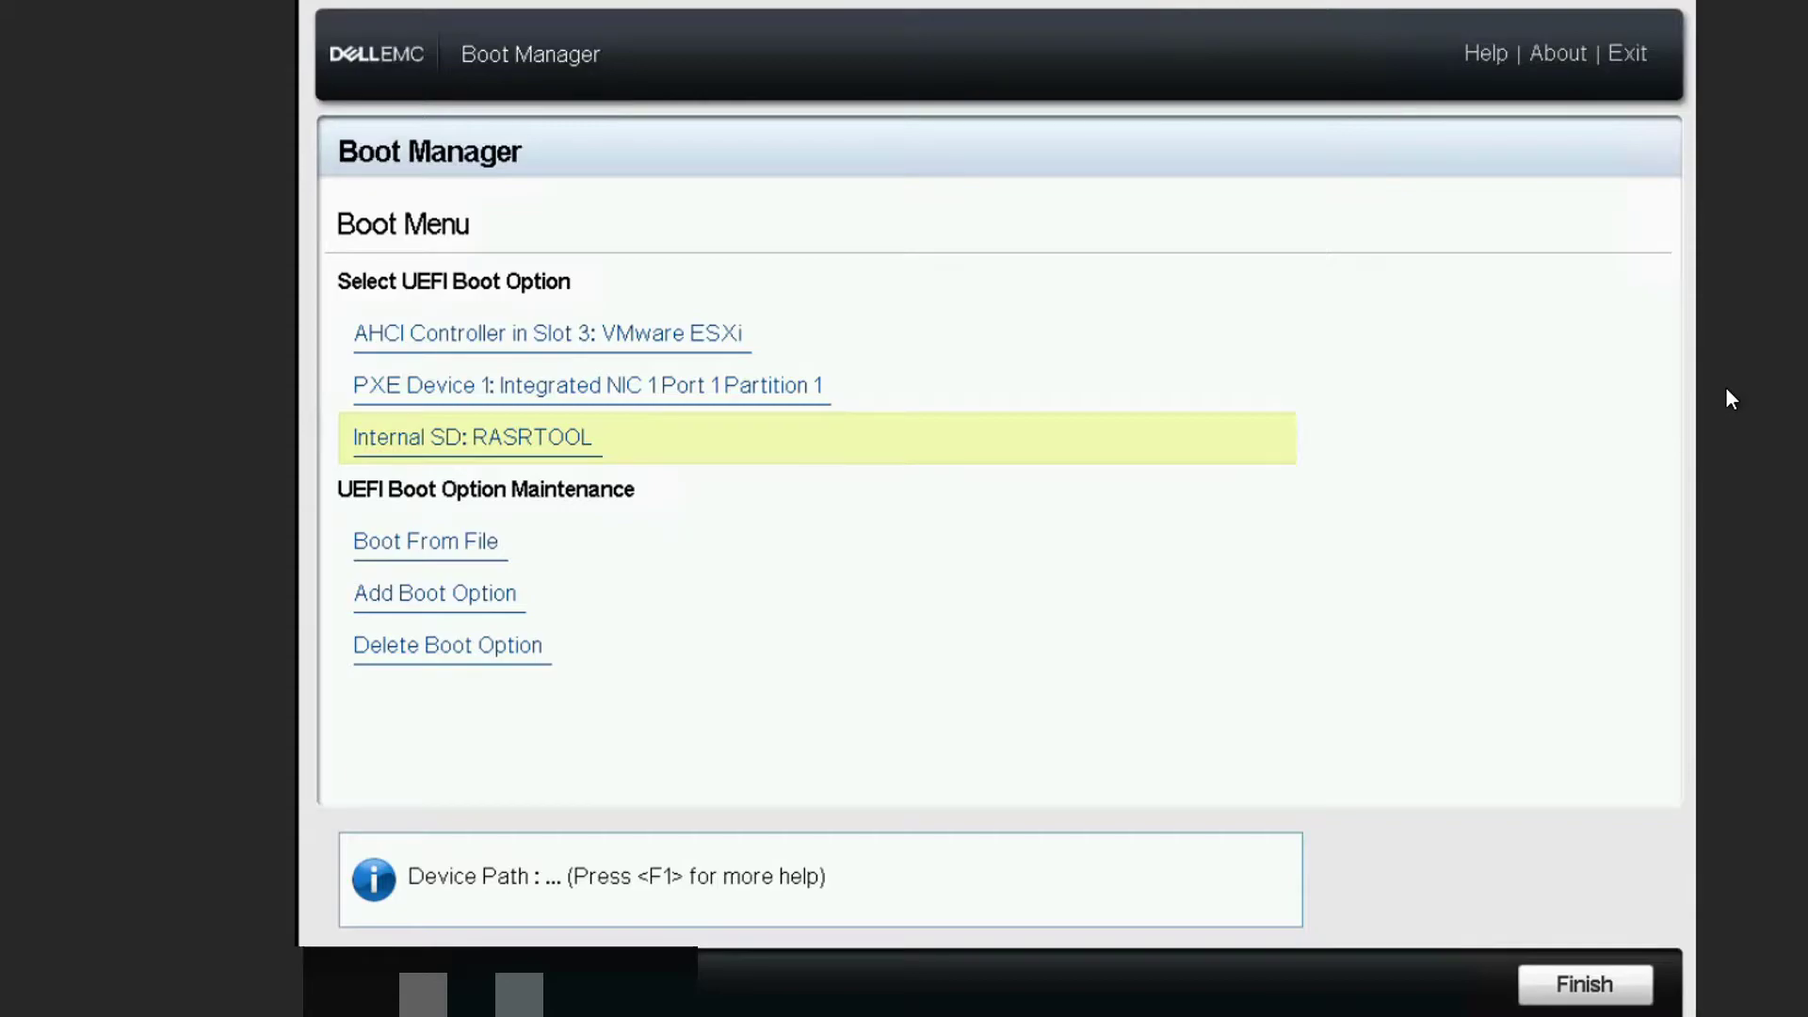
{"action": "left_click", "coordinate": [472, 436]}
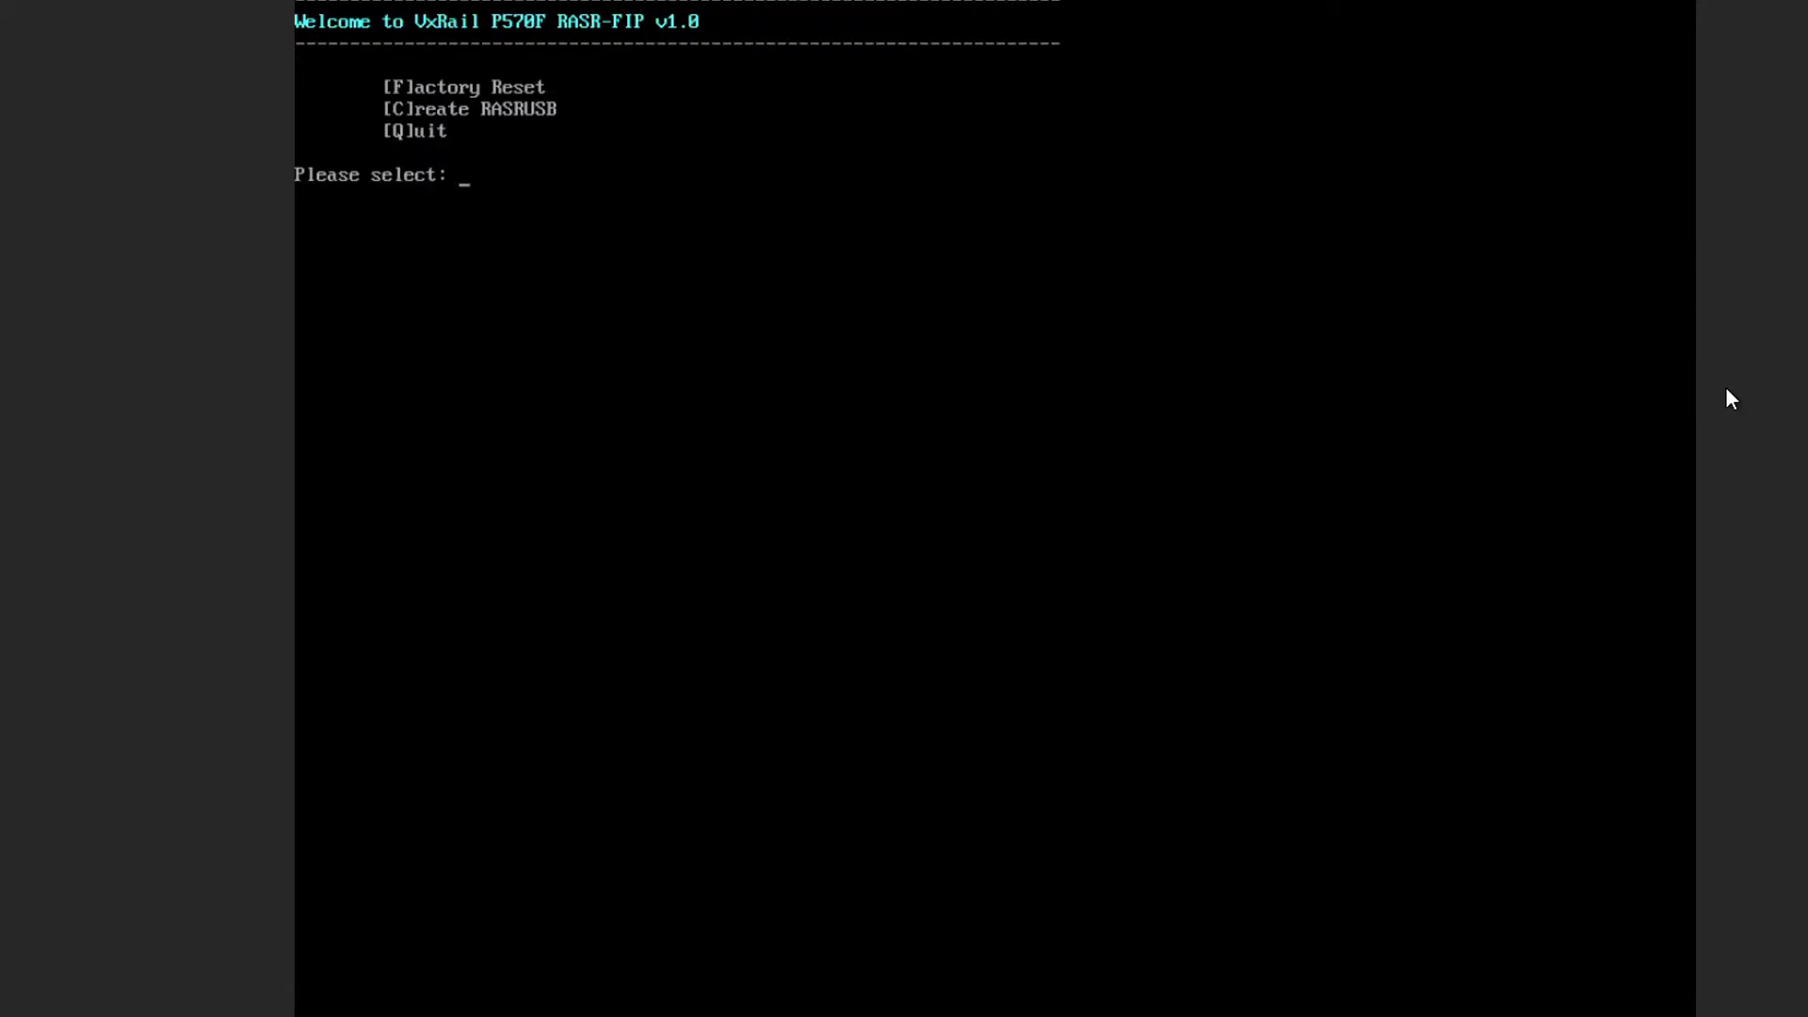
- Choose Factory Reset (f), answer 'yes' to the erase warning and 'disconnected' to storage
{"action": "type", "text": "f"}
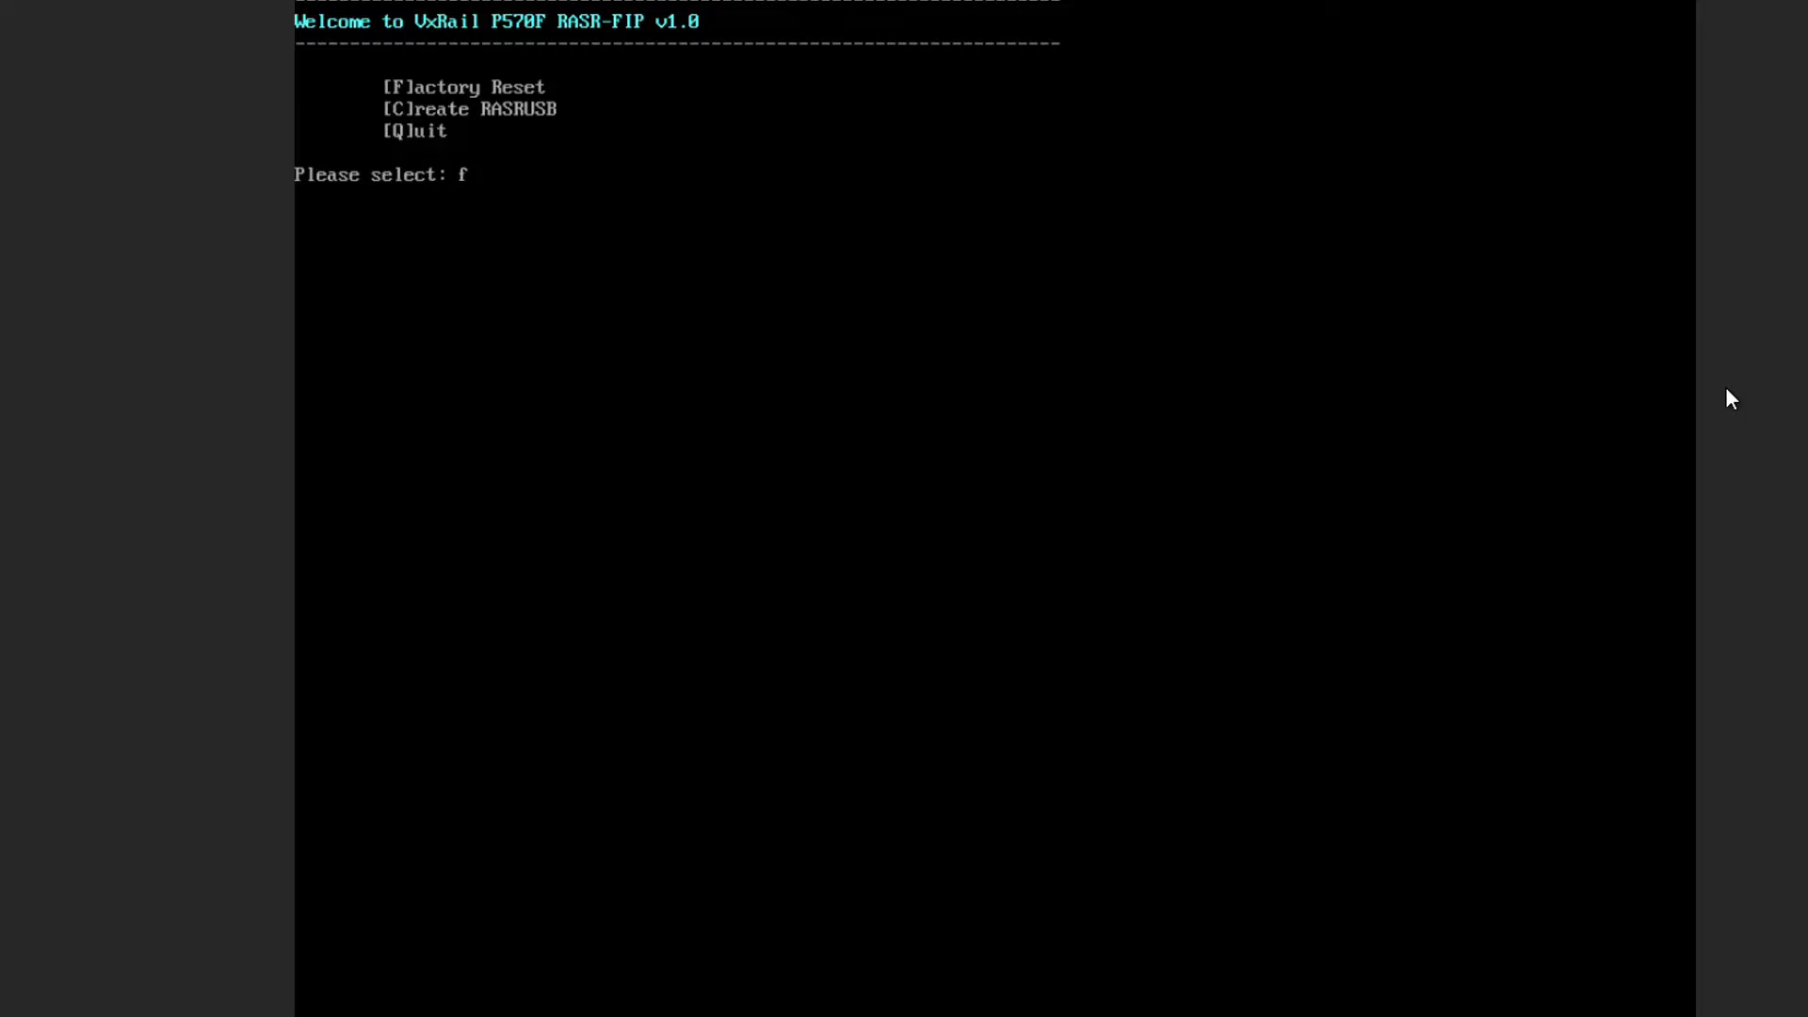
{"action": "key", "text": "enter"}
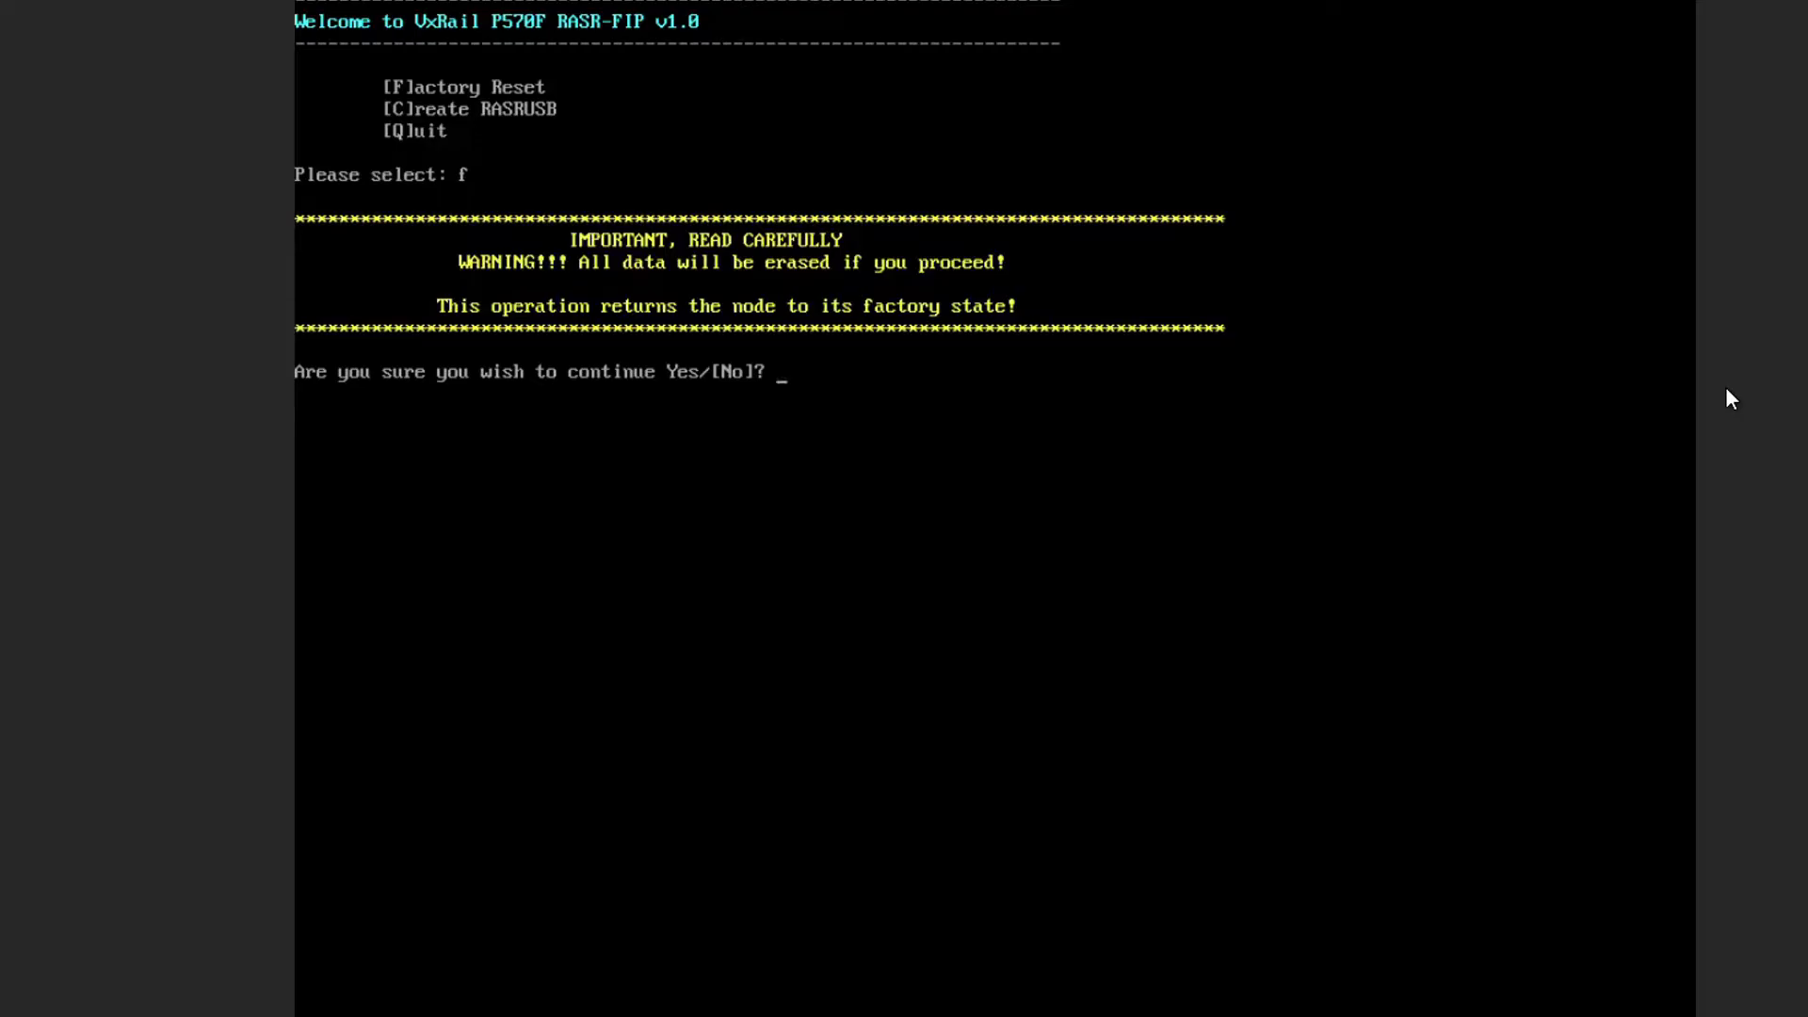
{"action": "type", "text": "yes"}
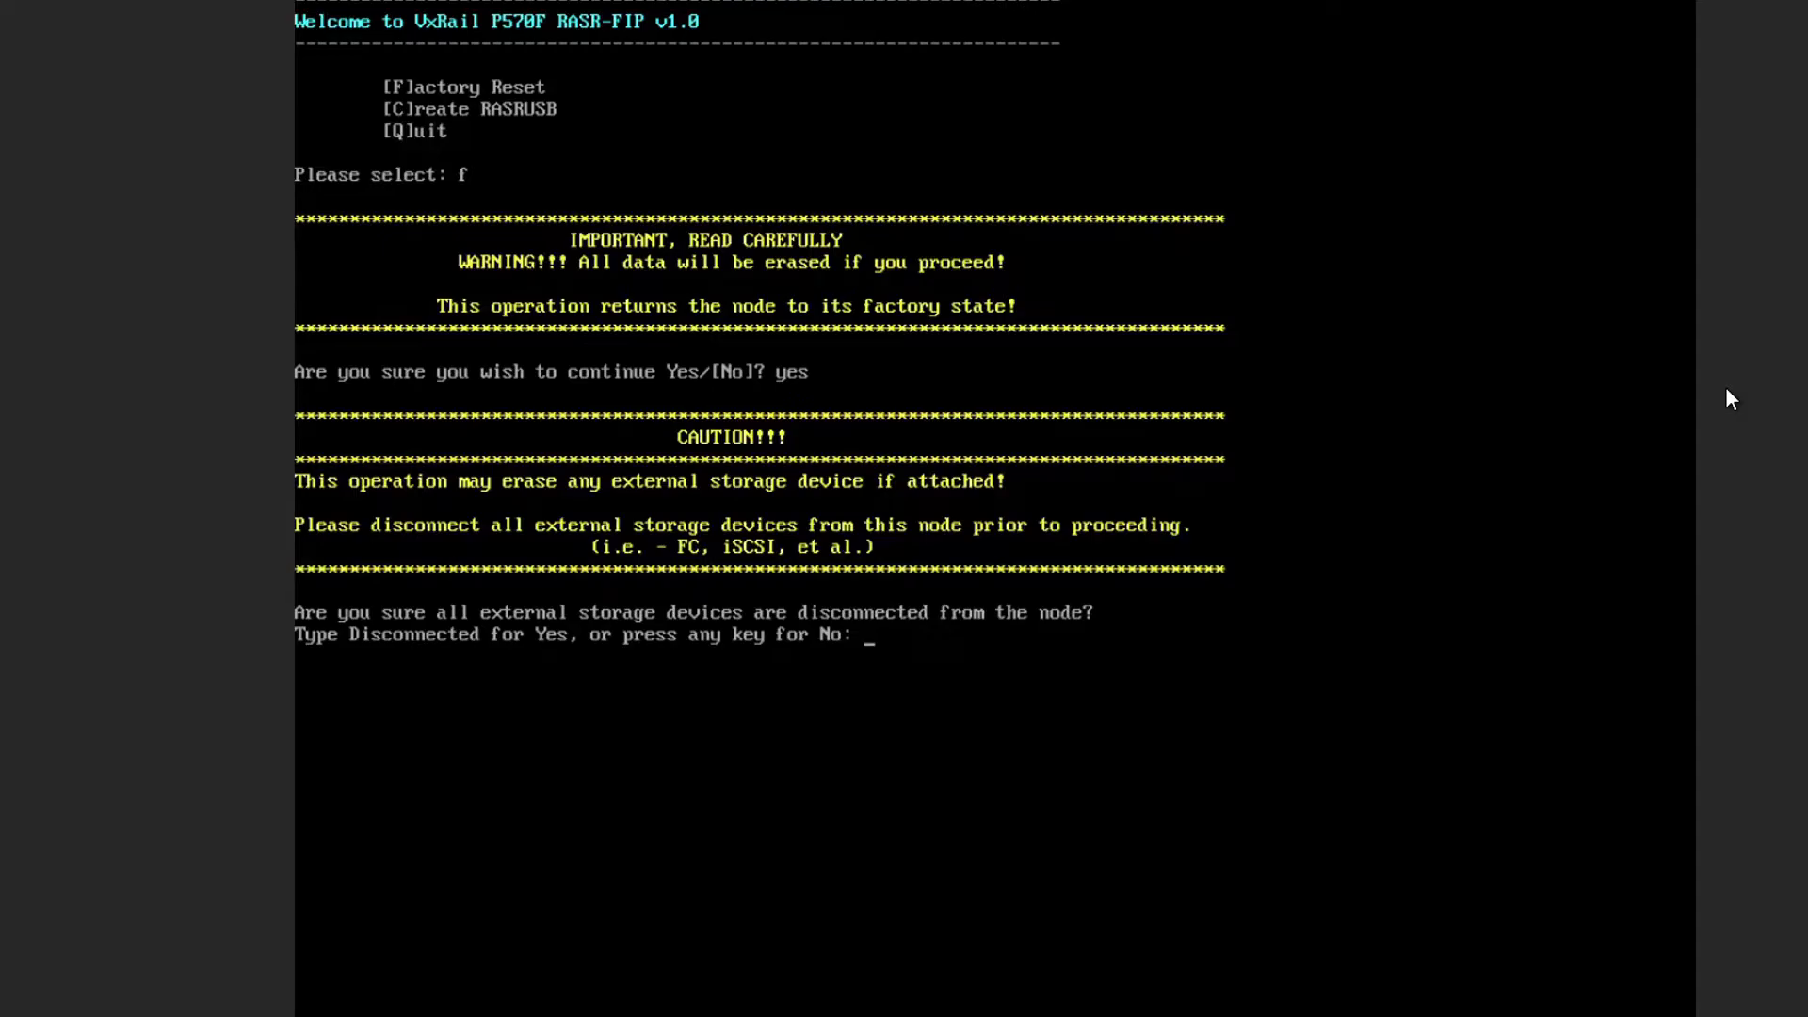
{"action": "type", "text": "disc"}
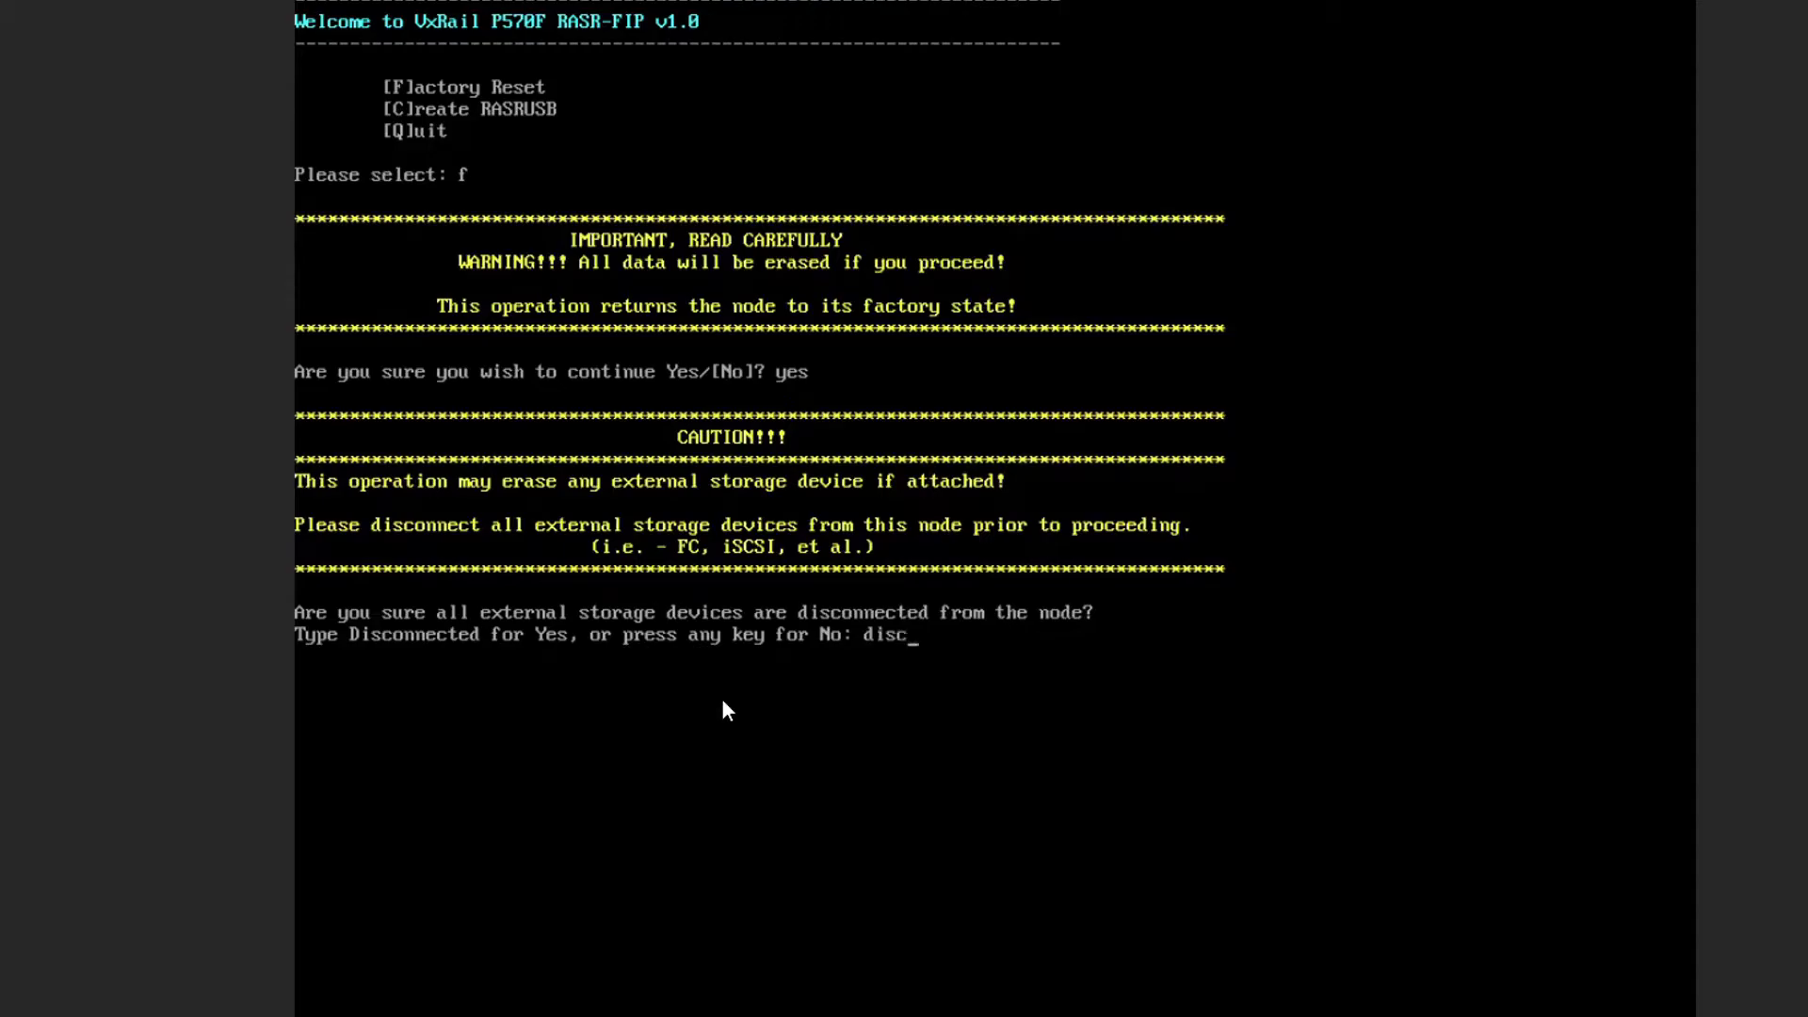
{"action": "type", "text": "on"}
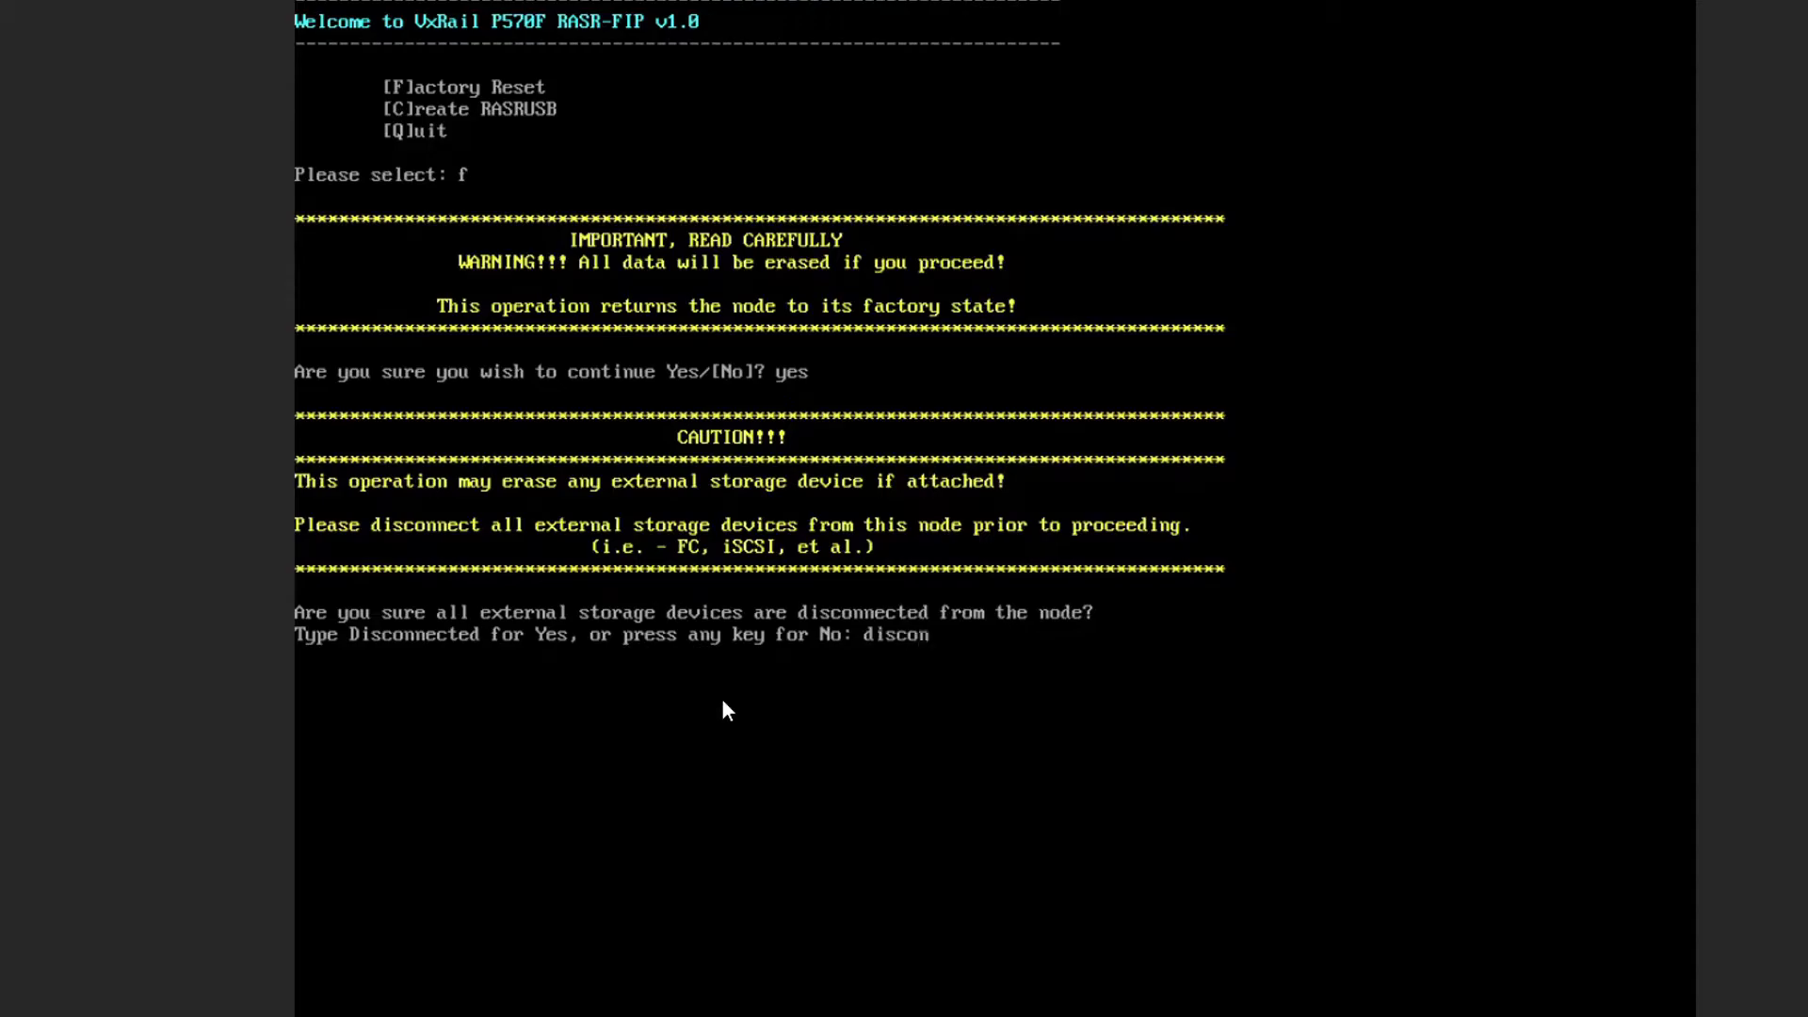
{"action": "type", "text": "nec"}
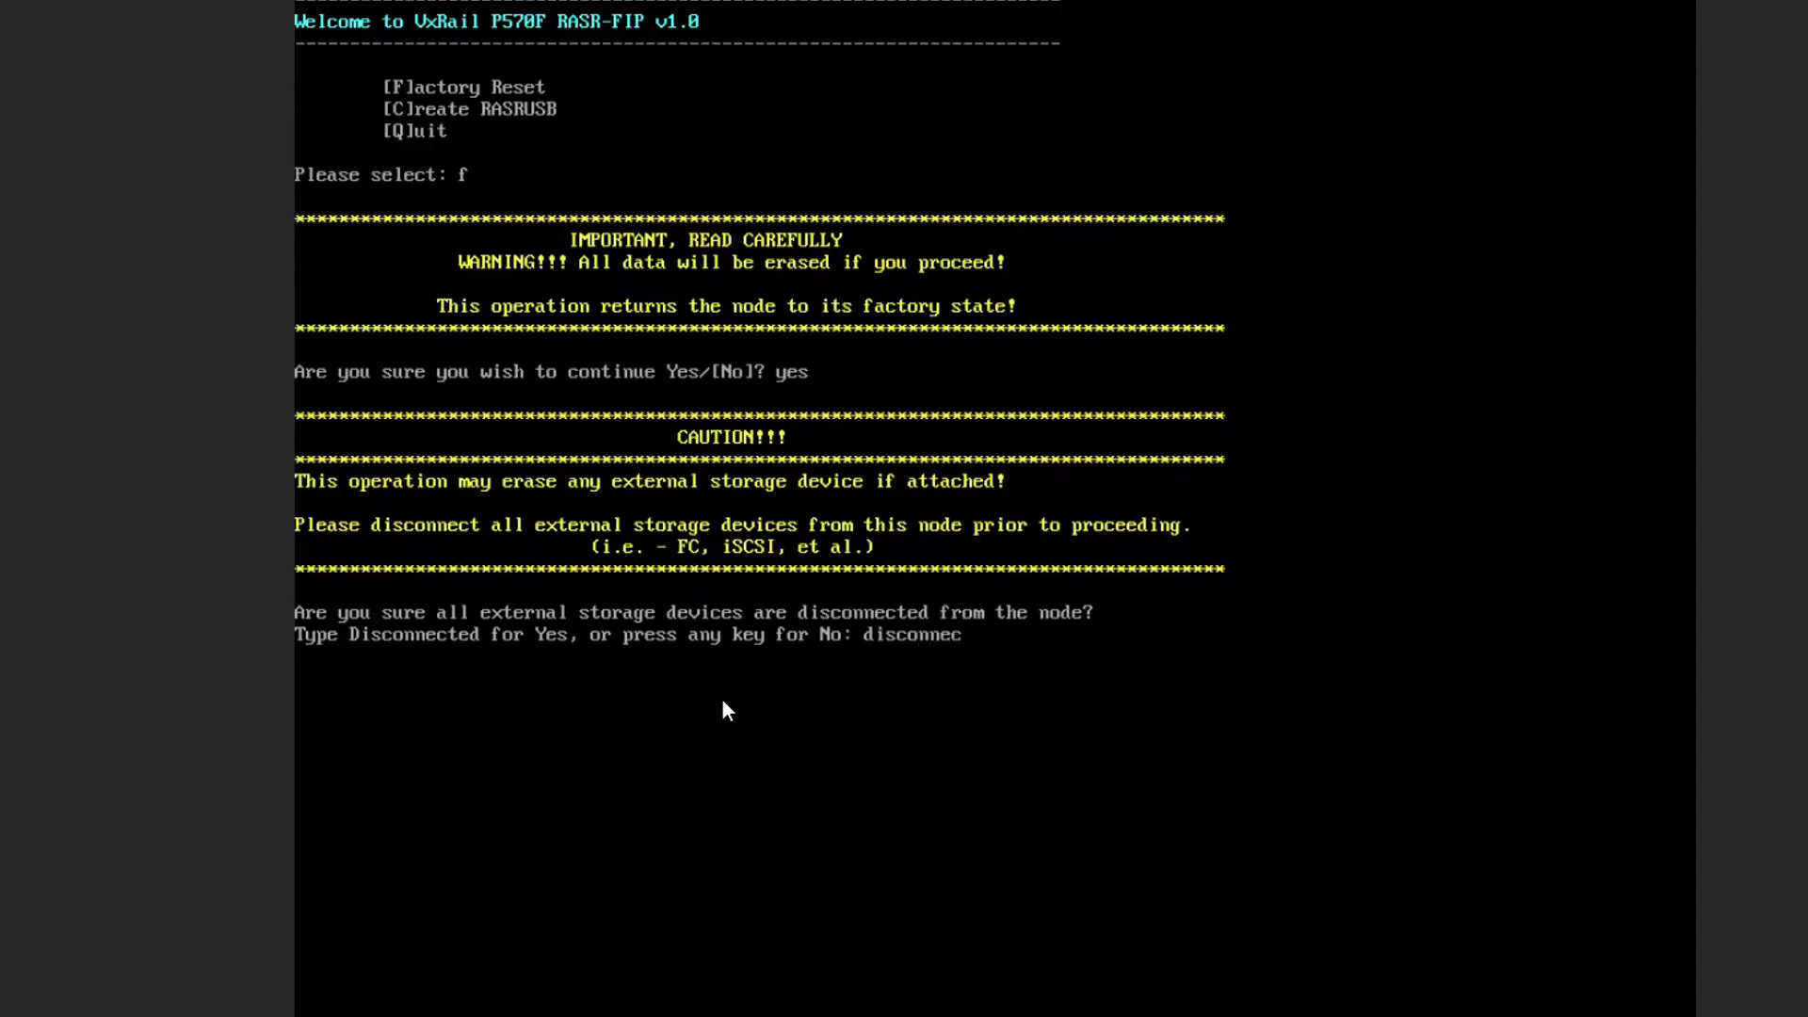
{"action": "type", "text": "ted"}
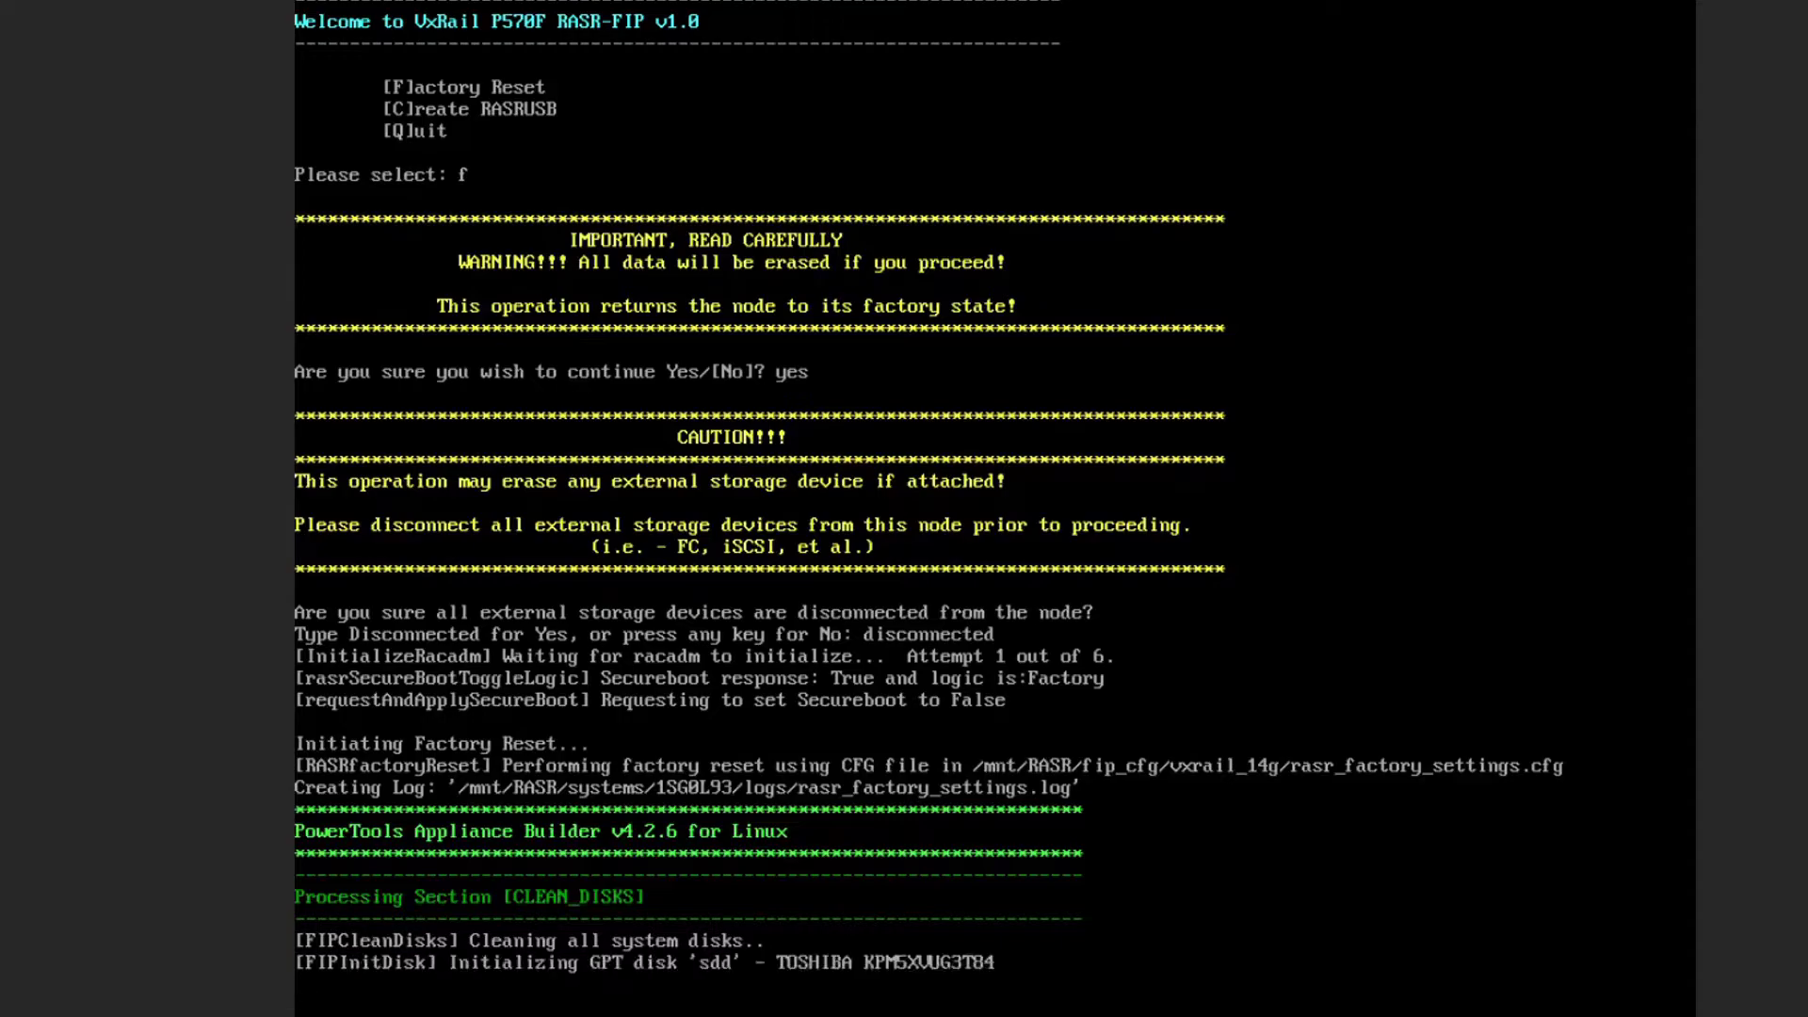
- Scroll the reset output while CLEAN_DISKS, CLEAN_EFI, BOSS_VD and TEMP_DISK1 sections run
{"action": "scroll", "scroll_direction": "down", "scroll_amount": 3}
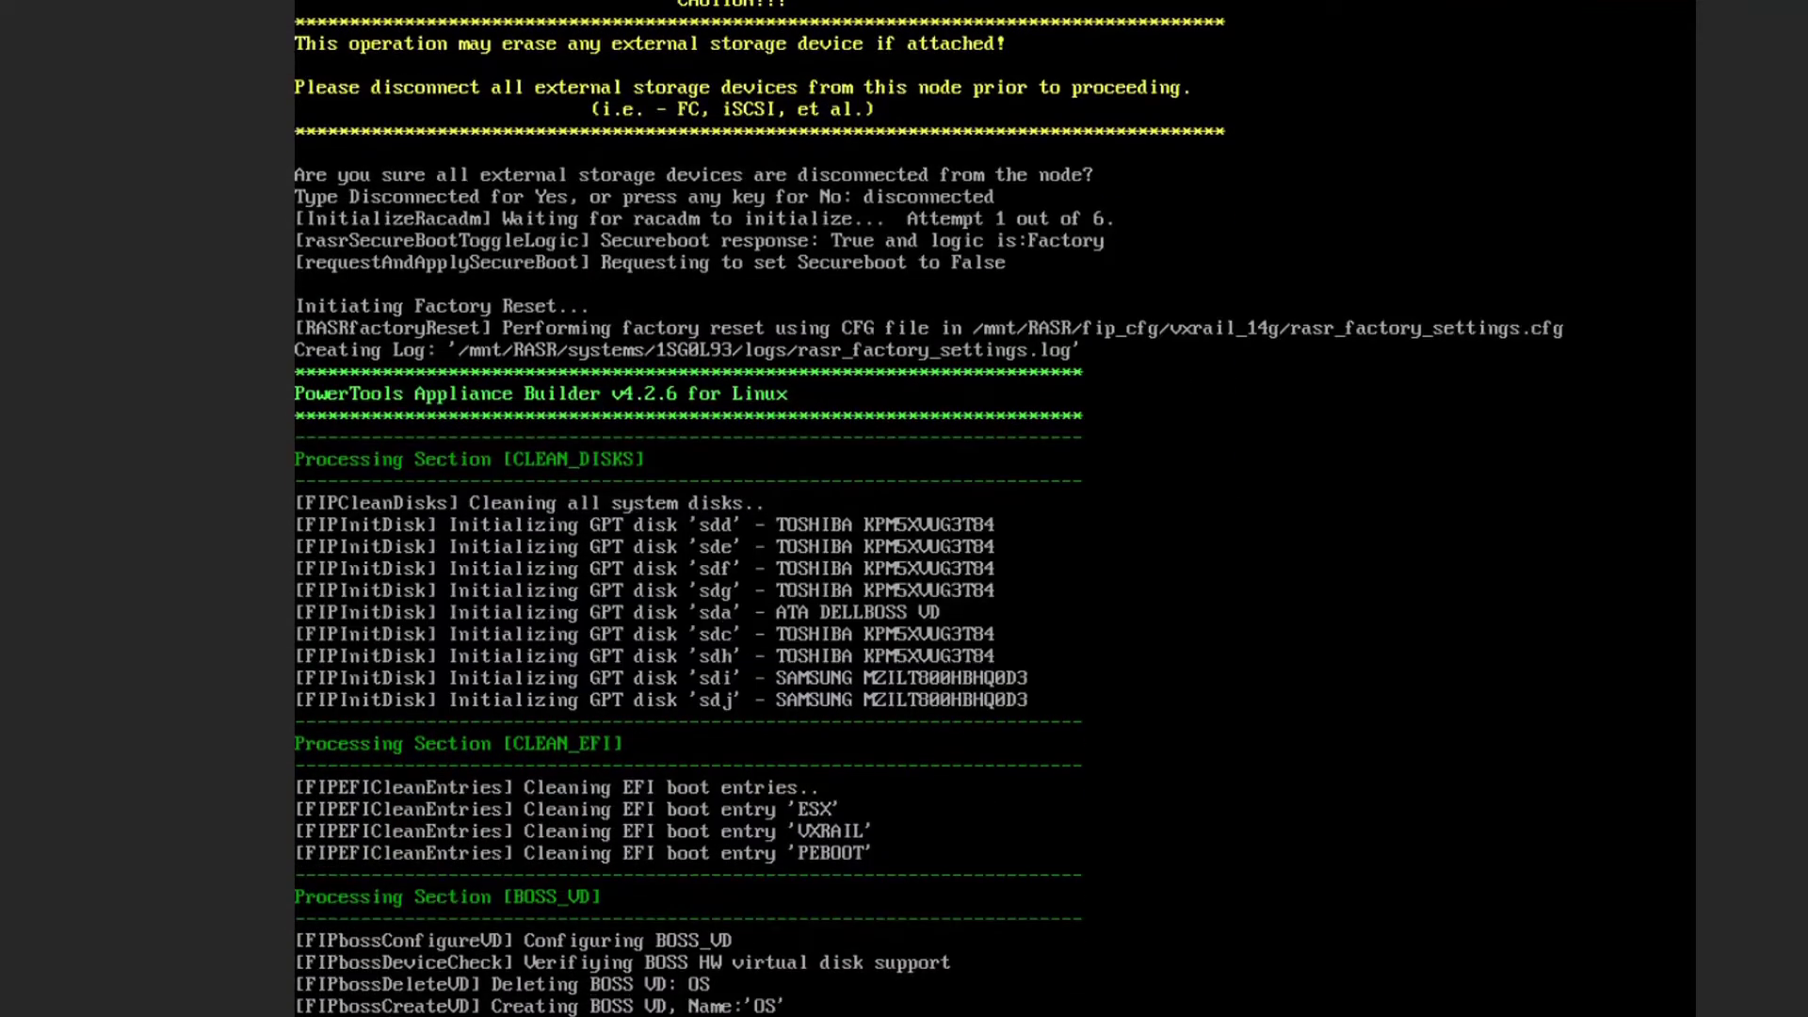
{"action": "scroll", "scroll_direction": "down", "scroll_amount": 3}
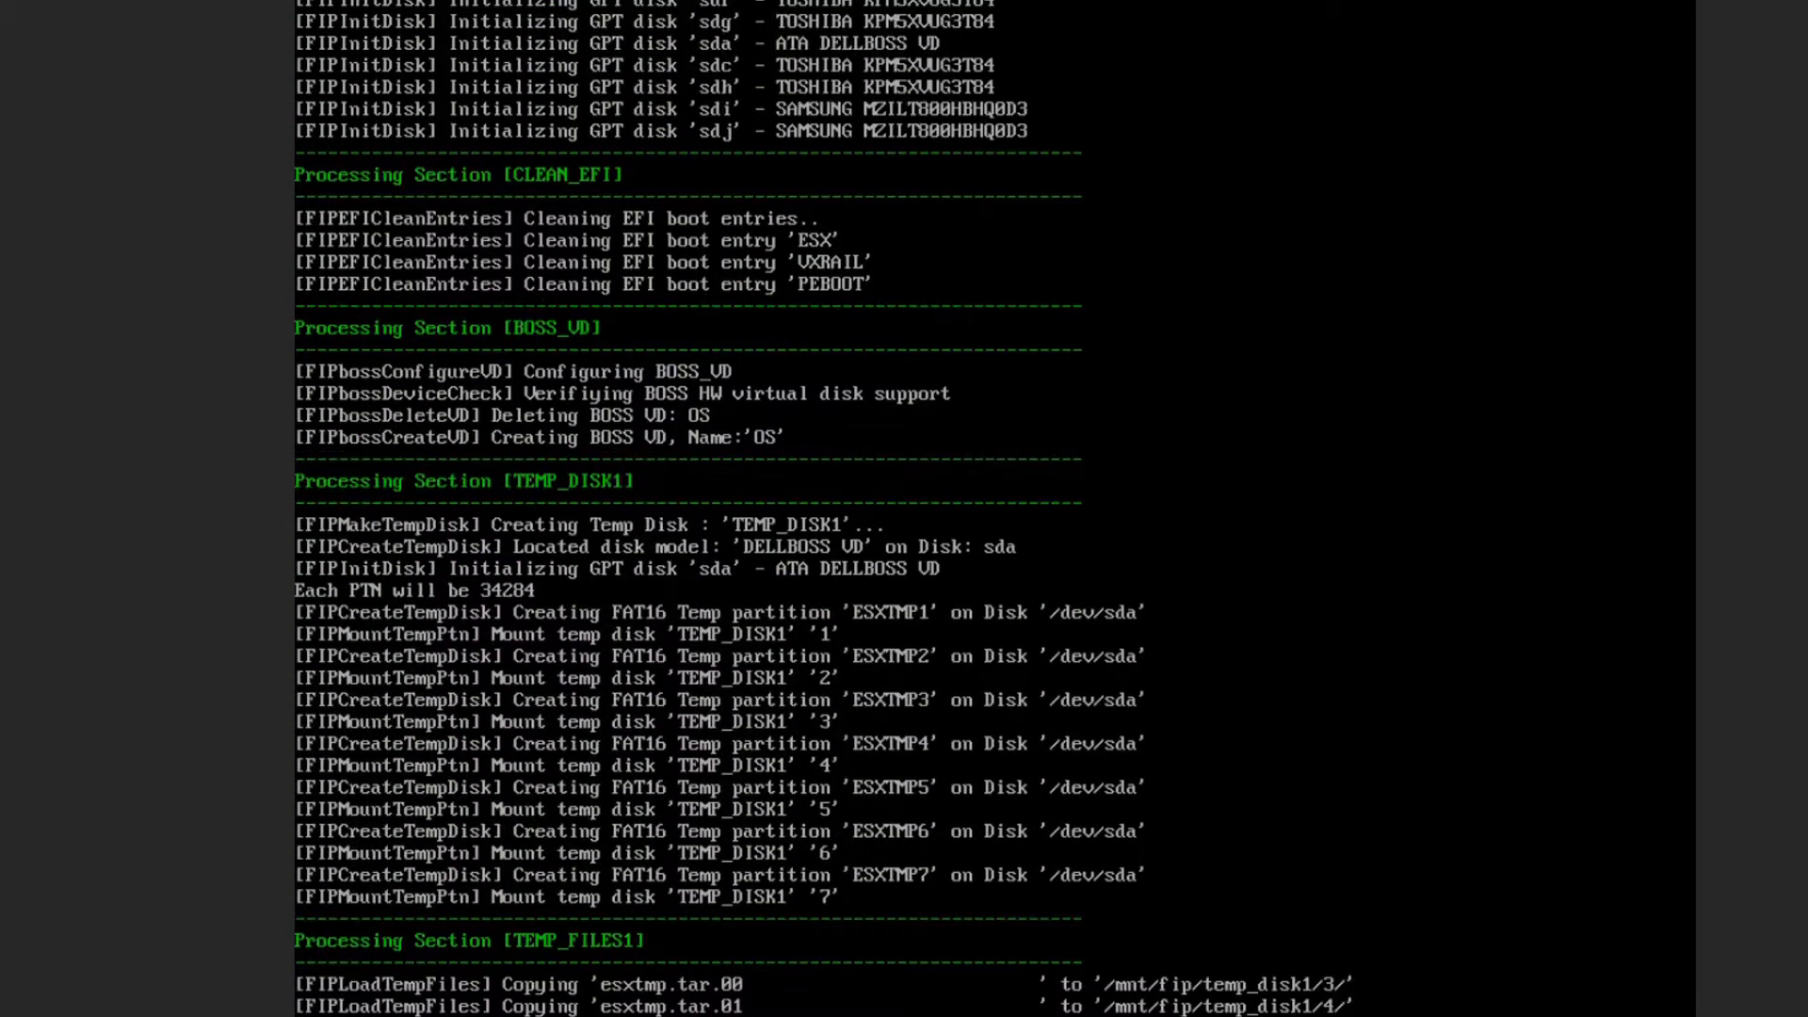
{"action": "scroll", "scroll_direction": "down", "scroll_amount": 3}
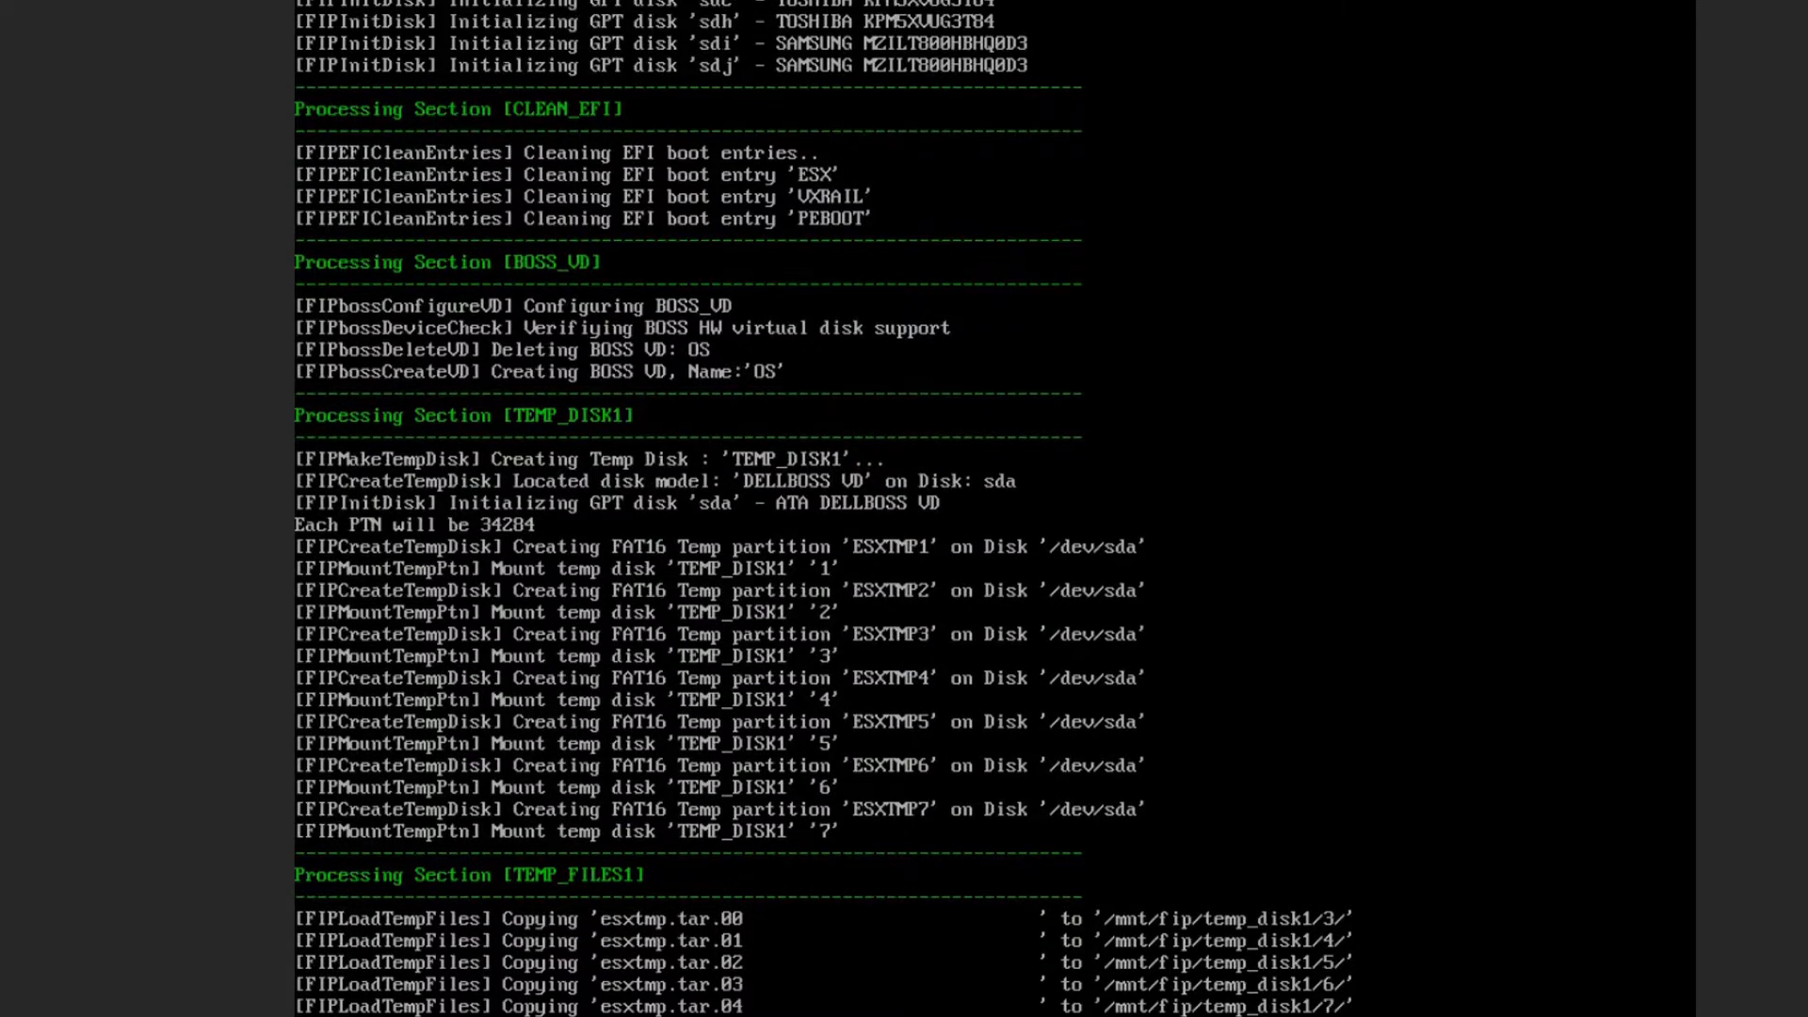
{"action": "scroll", "scroll_direction": "down", "scroll_amount": 3}
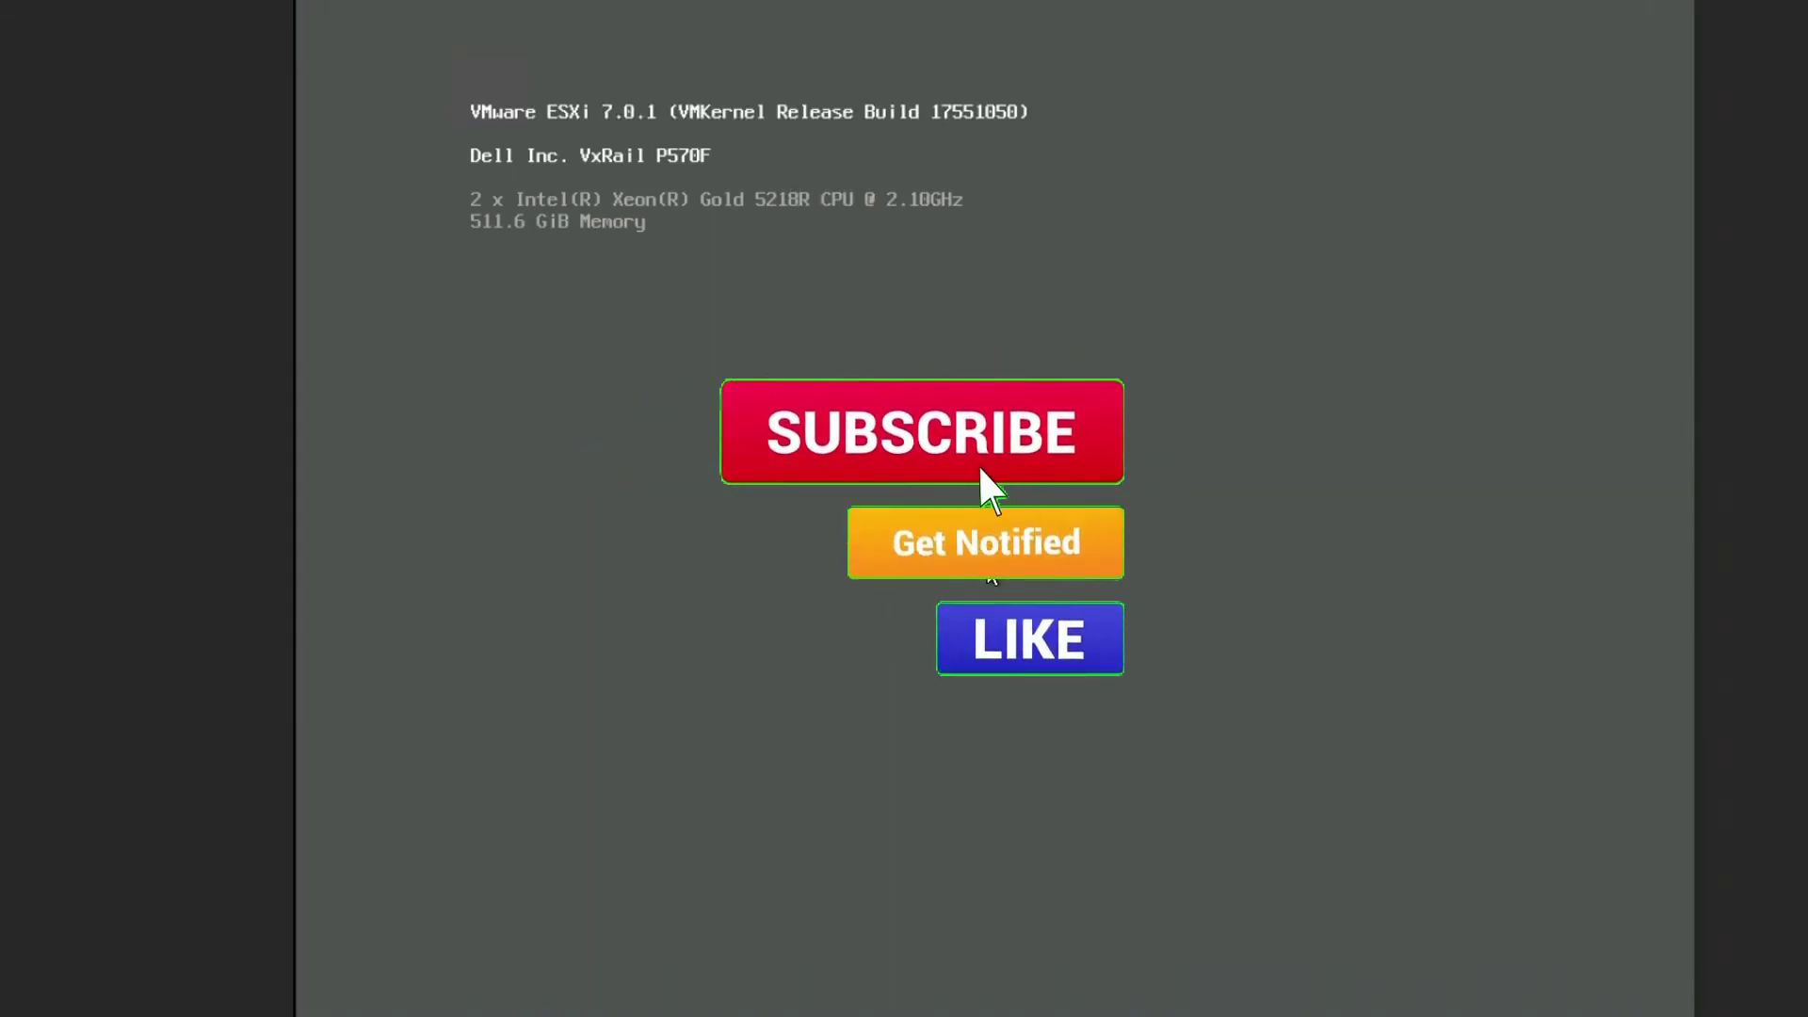
- Click in the virtual console while the node reaches the default ESXi 7.0.1 screen
{"action": "left_click", "coordinate": [921, 431]}
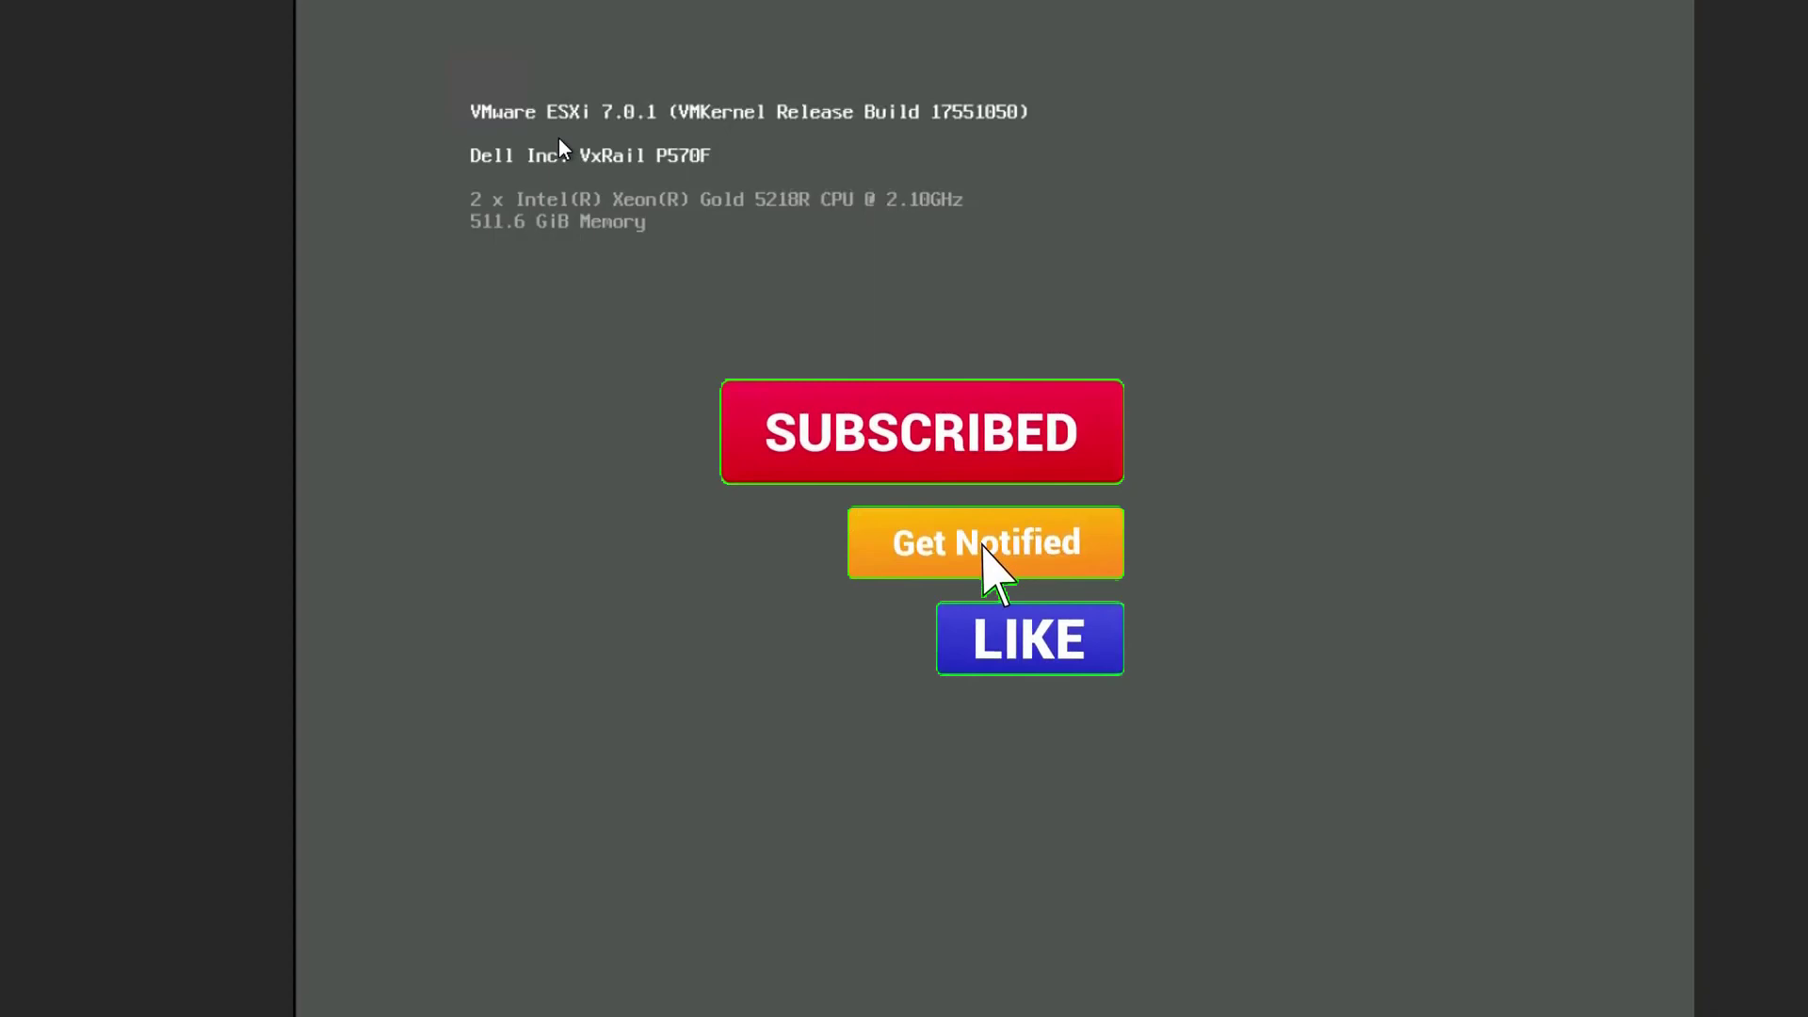
{"action": "left_click", "coordinate": [1027, 638]}
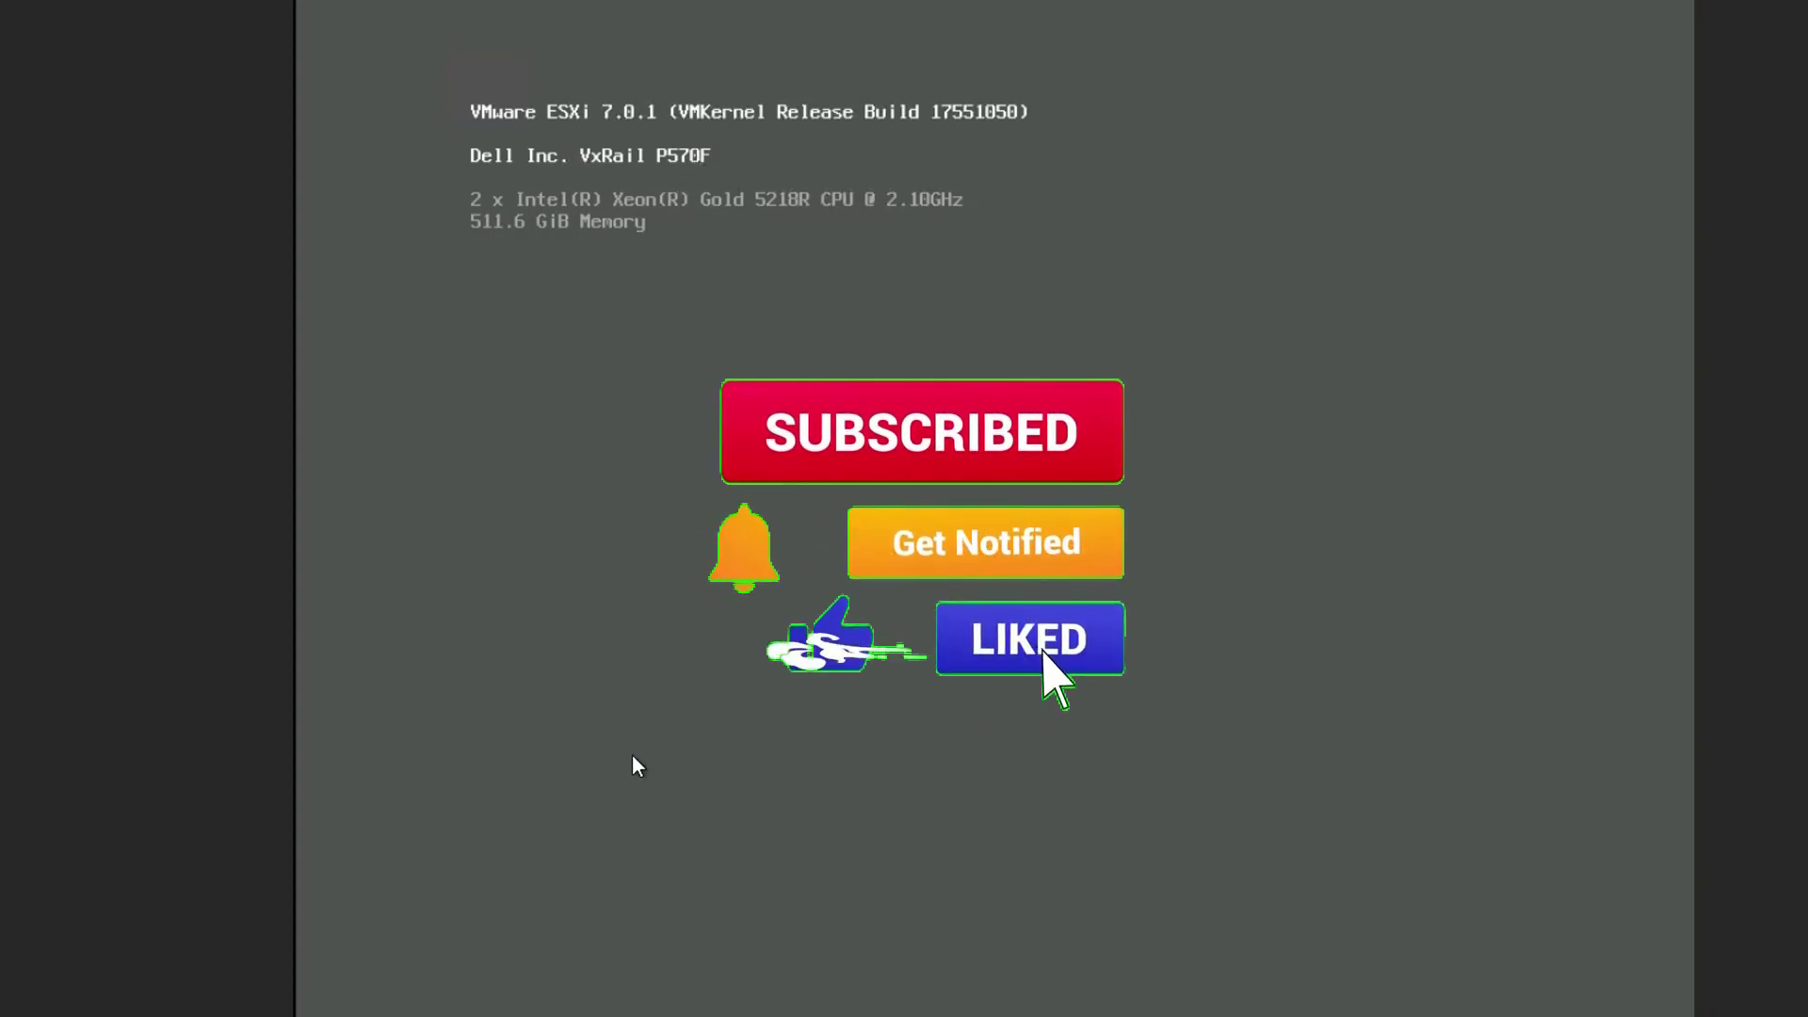